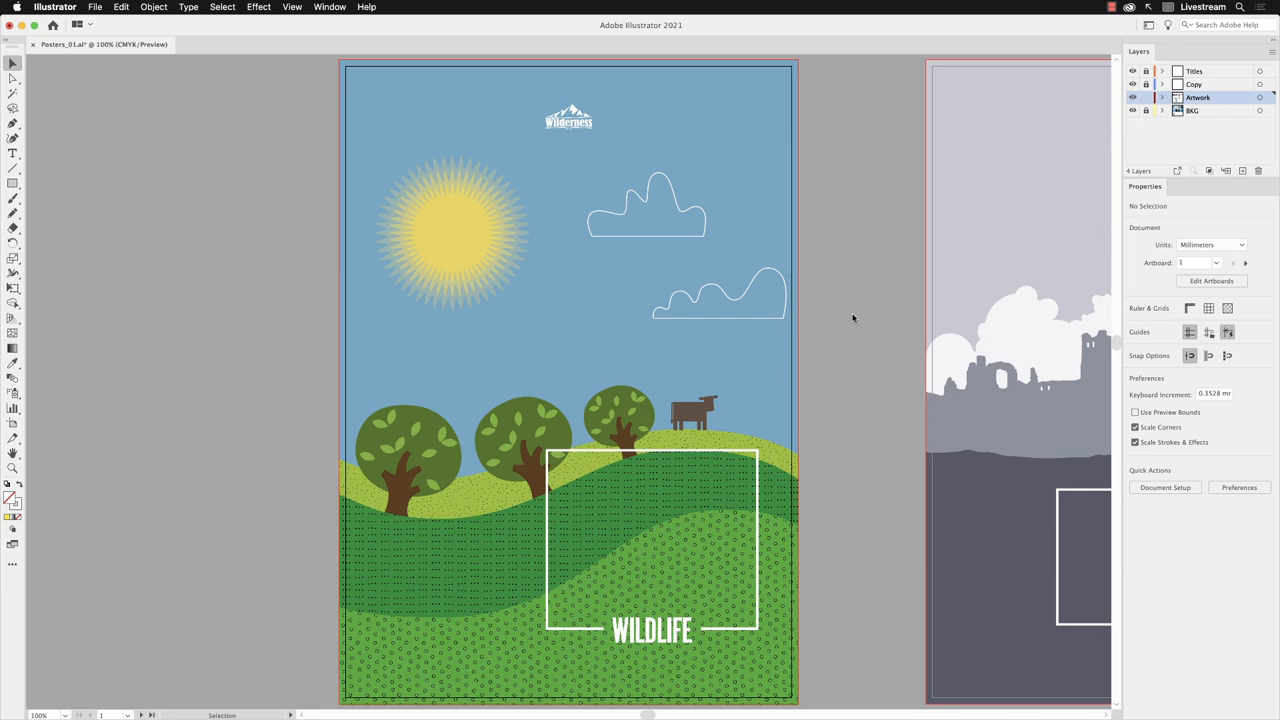
Zoom in on the upper cloud outline so its anchor points show.
click(645, 200)
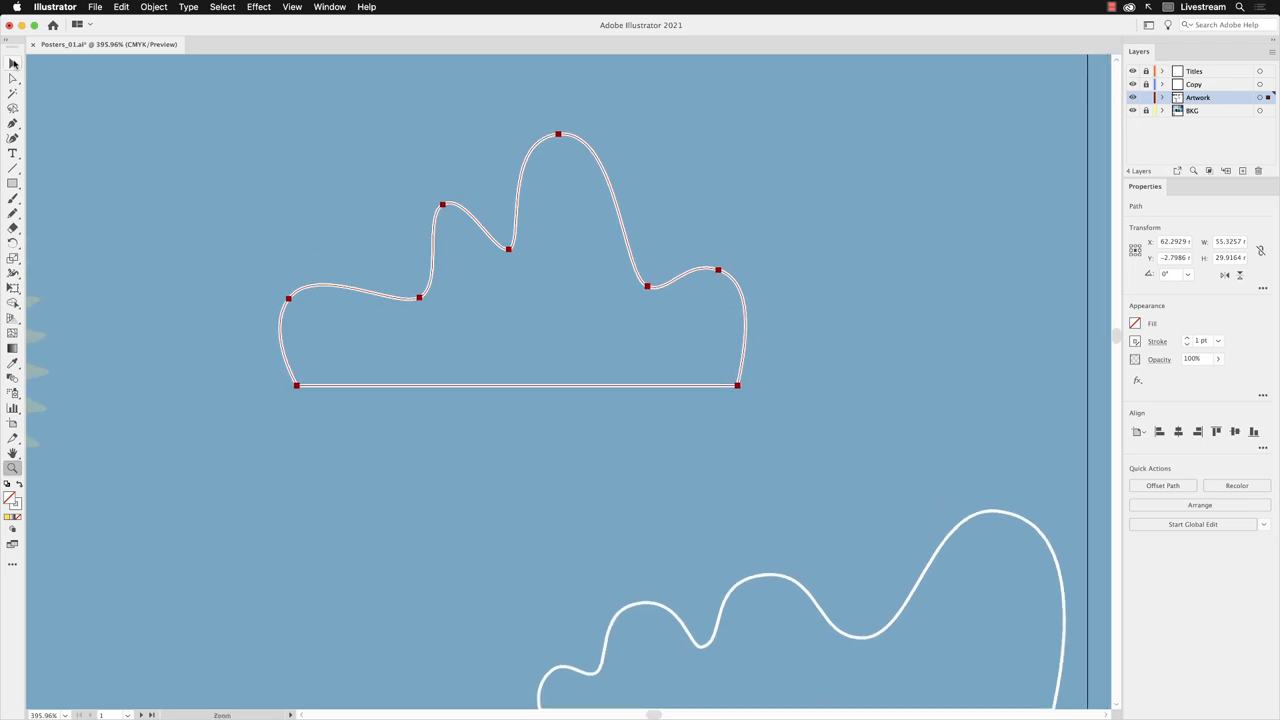
click(14, 63)
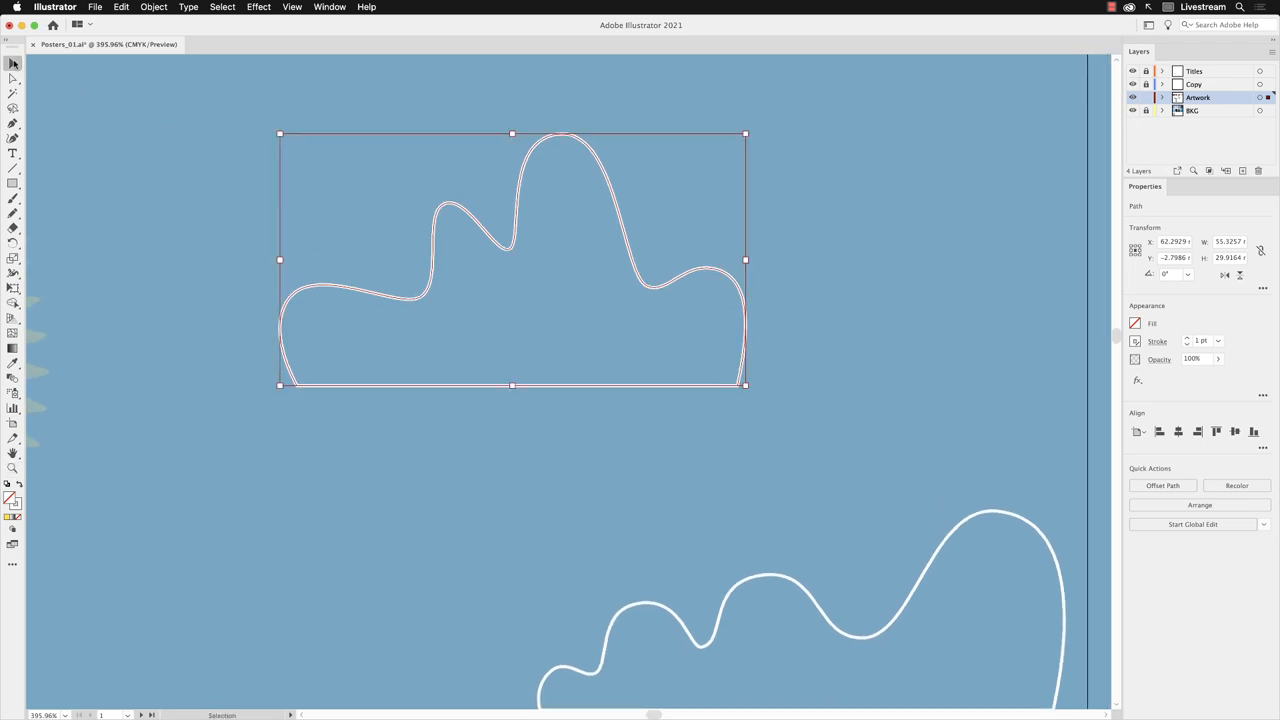
mouse_move(56, 162)
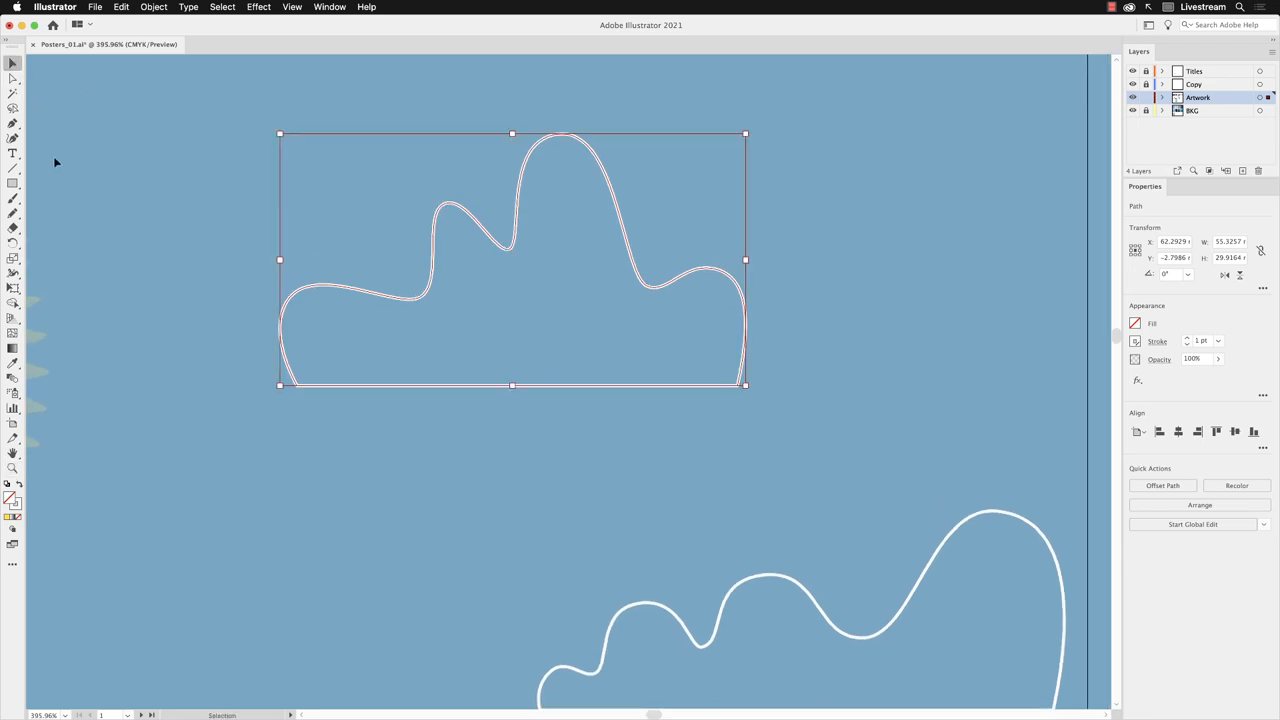
mouse_move(13, 277)
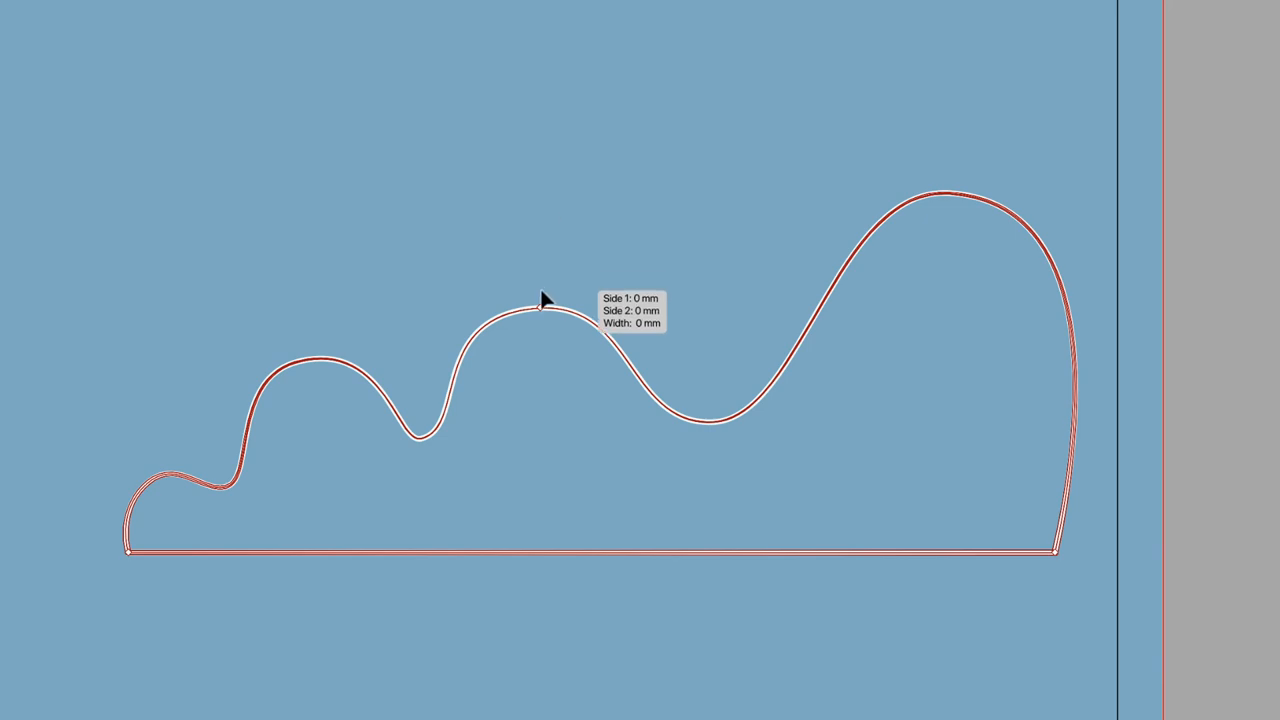
Widen the lower cloud's wavy outline into a thick white stroke that tapers at both ends.
drag(540, 305, 540, 340)
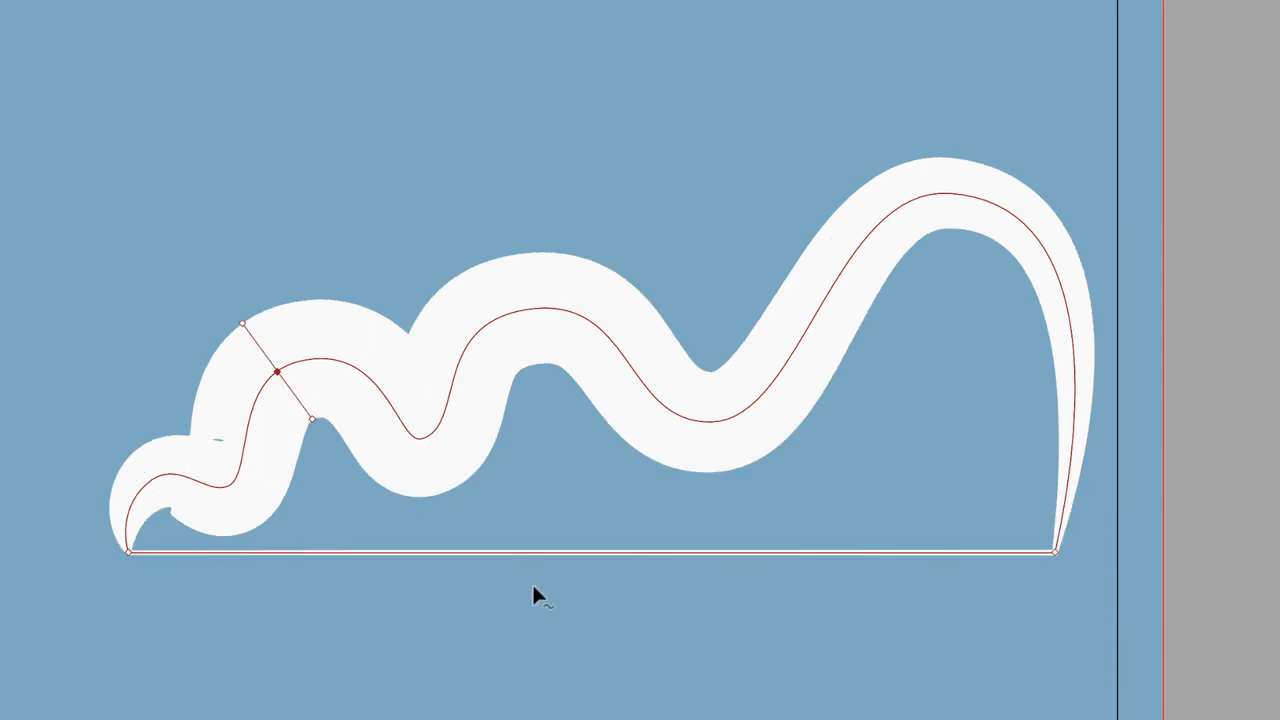
mouse_move(547, 587)
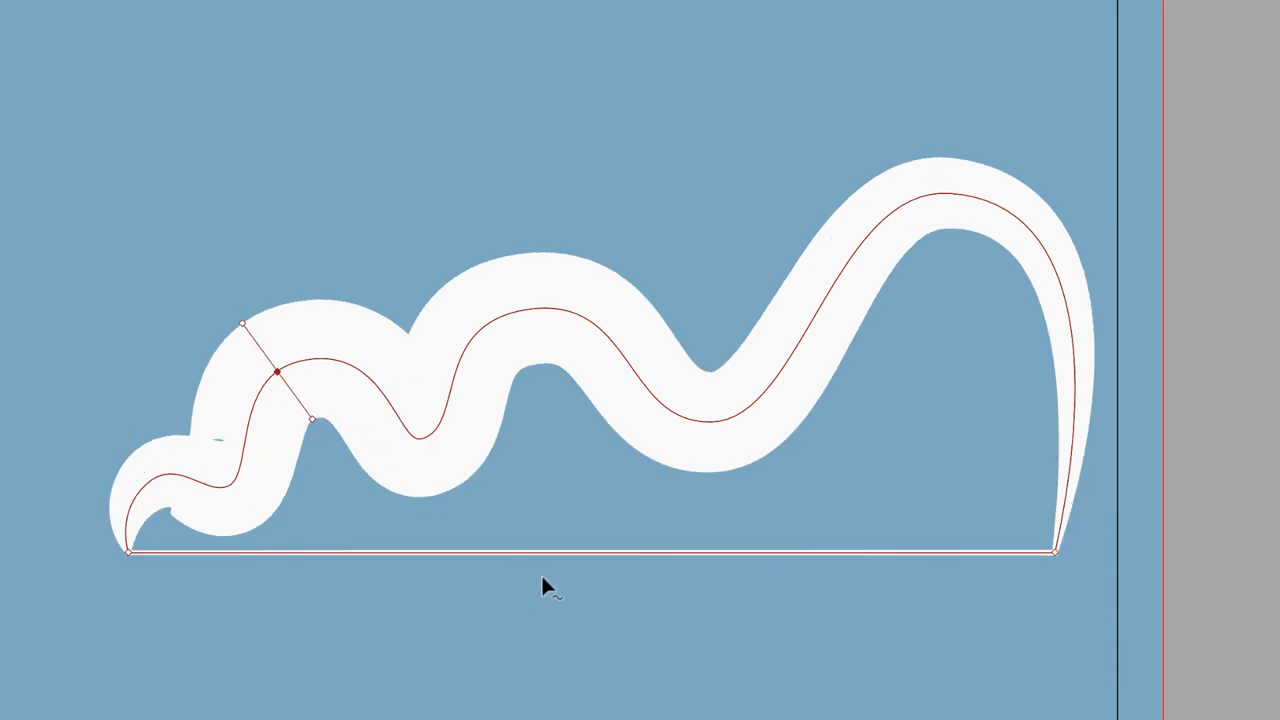